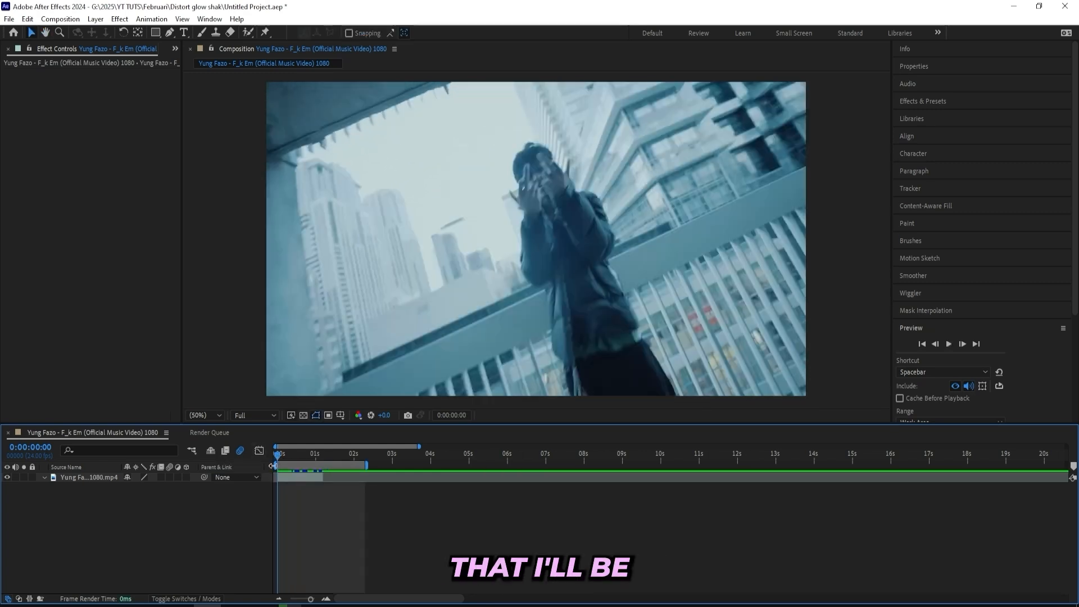
Find Twixtor in Effects & Presets and apply it to the music video clip
{"action": "left_click", "coordinate": [922, 101]}
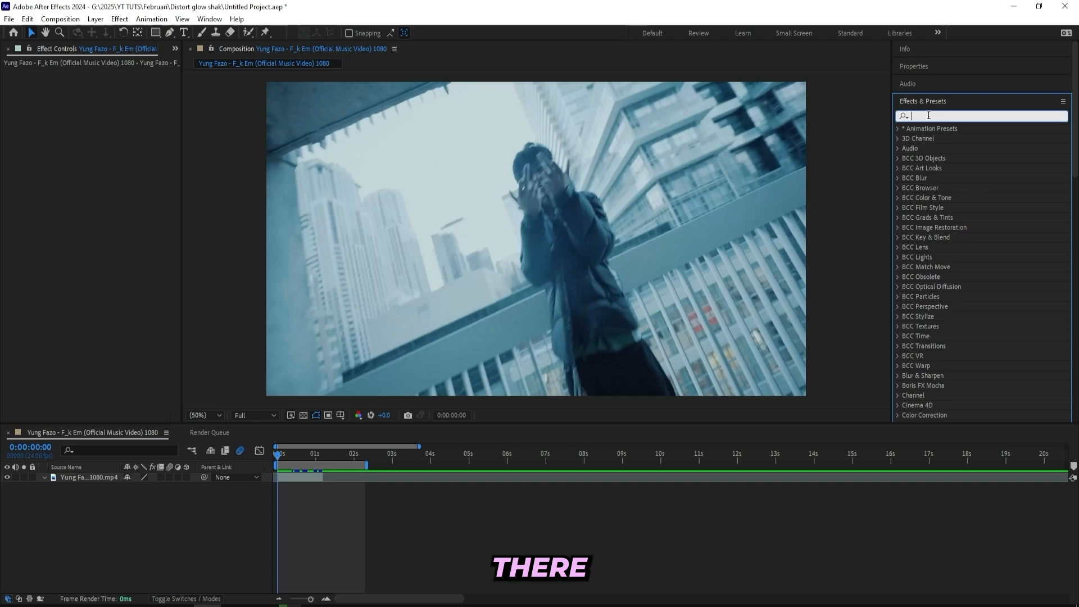
{"action": "type", "text": "twixtor"}
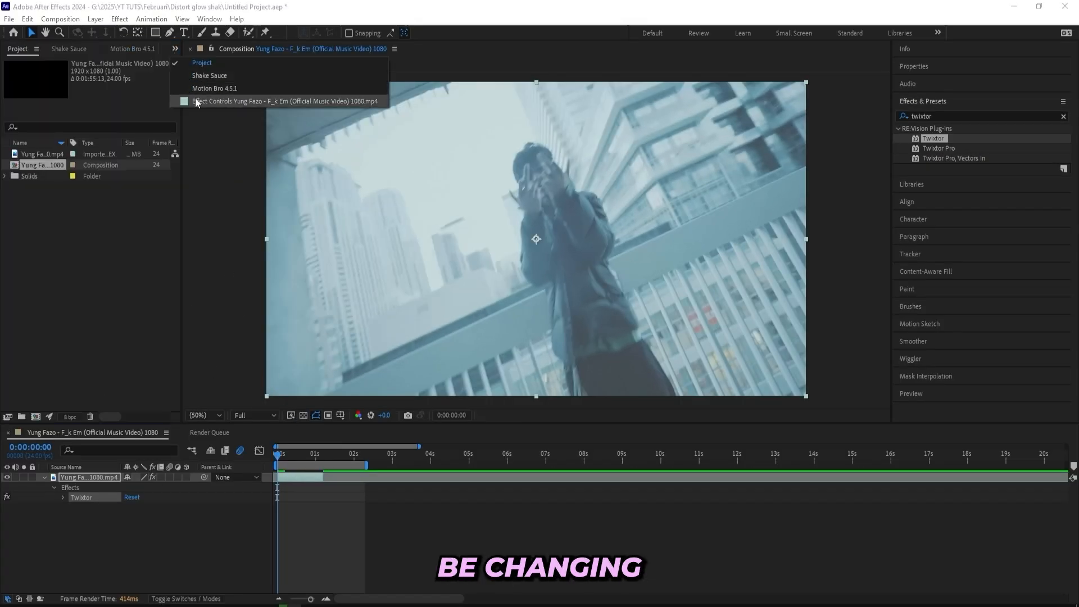
{"action": "left_click", "coordinate": [280, 101]}
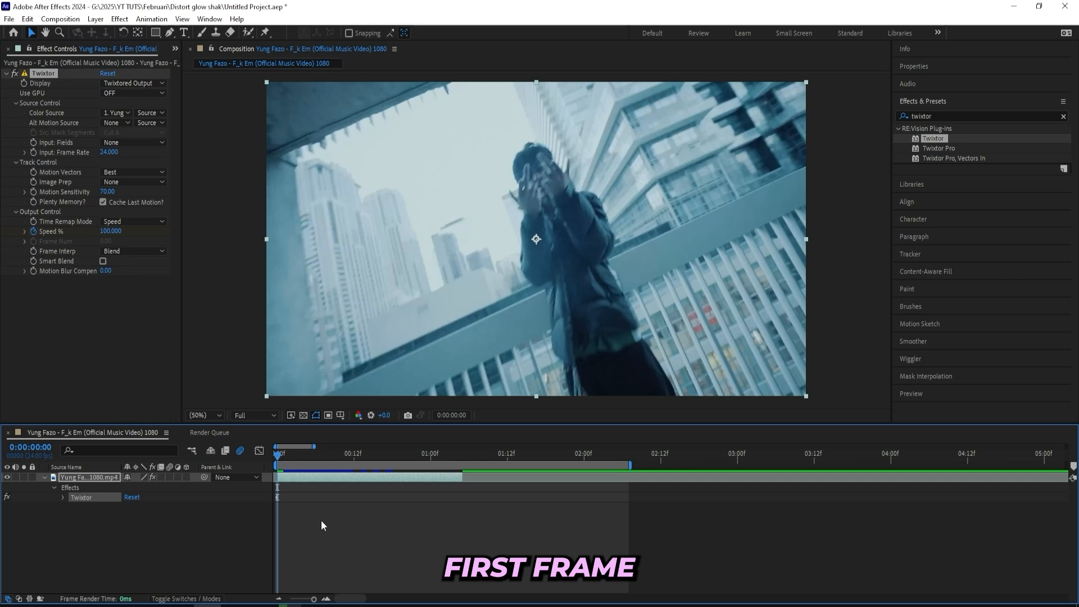
Keyframe Twixtor Speed % at frame 13 and frame 0 so the clip drops into slow motion
{"action": "left_click", "coordinate": [340, 453]}
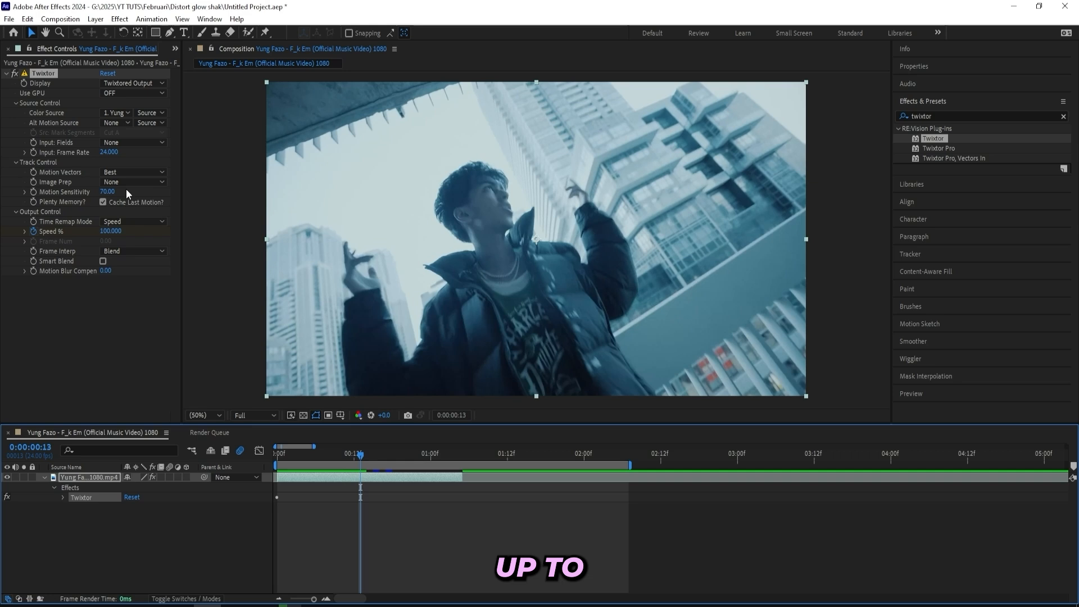
{"action": "left_click", "coordinate": [278, 453]}
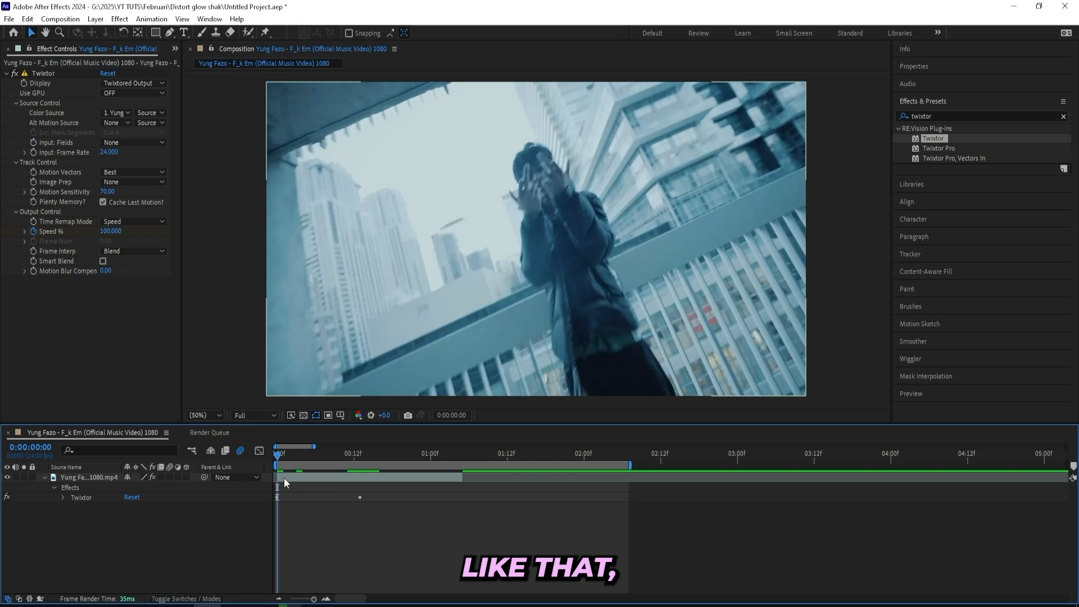
{"action": "left_click", "coordinate": [89, 477]}
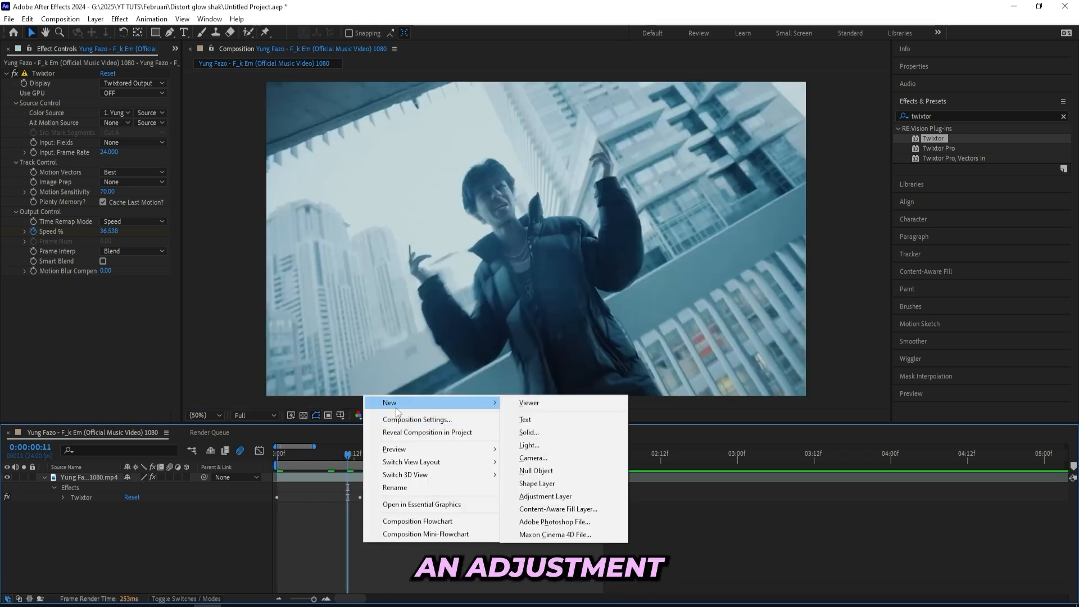
Add a new adjustment layer to the composition starting just before the hit
{"action": "left_click", "coordinate": [544, 495]}
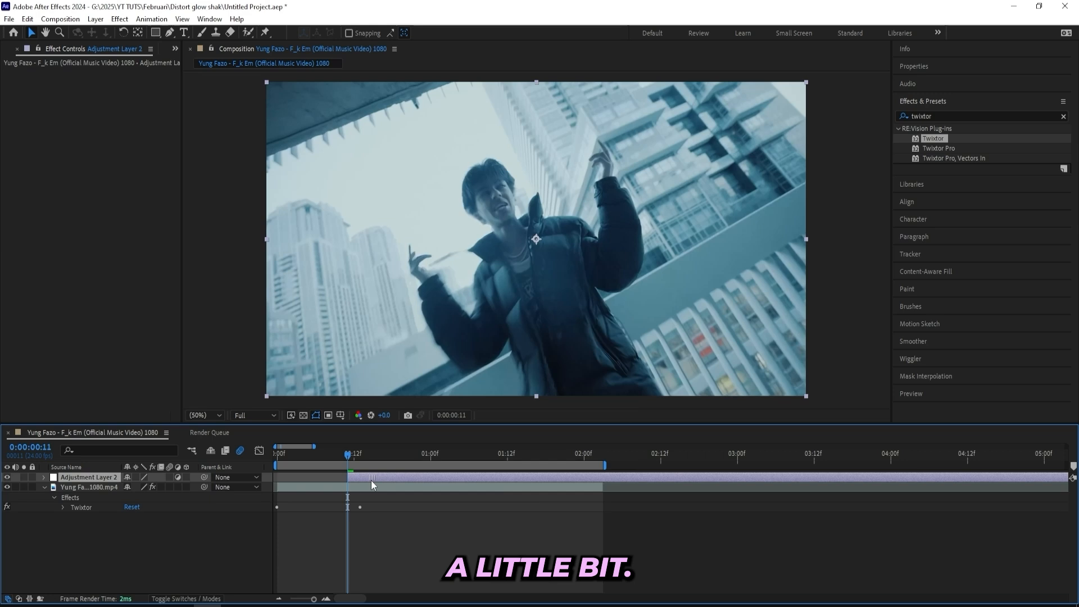
{"action": "left_click", "coordinate": [278, 454]}
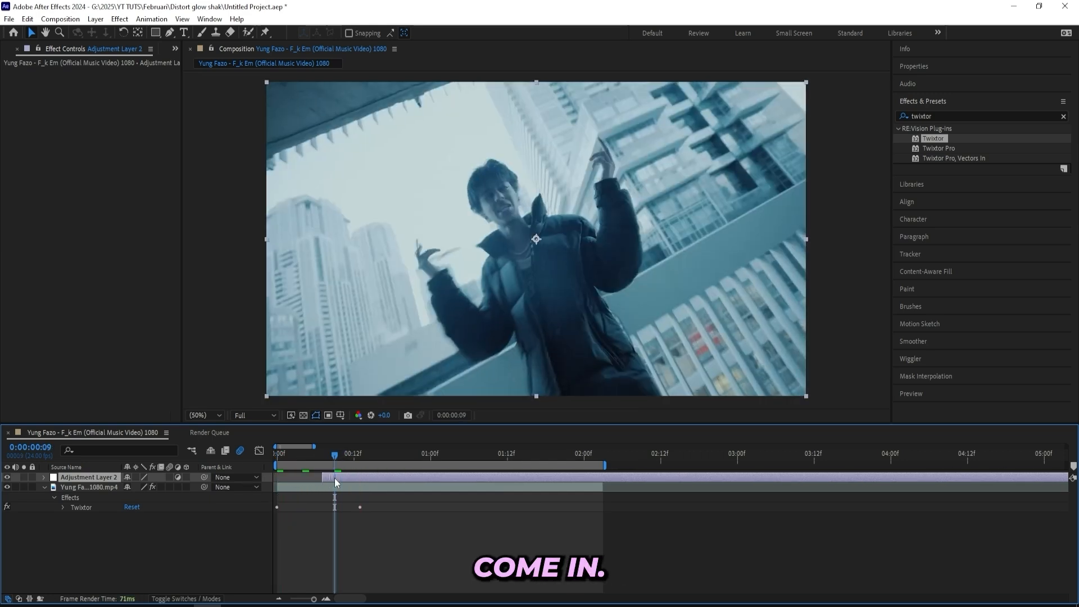
{"action": "left_click", "coordinate": [1063, 116]}
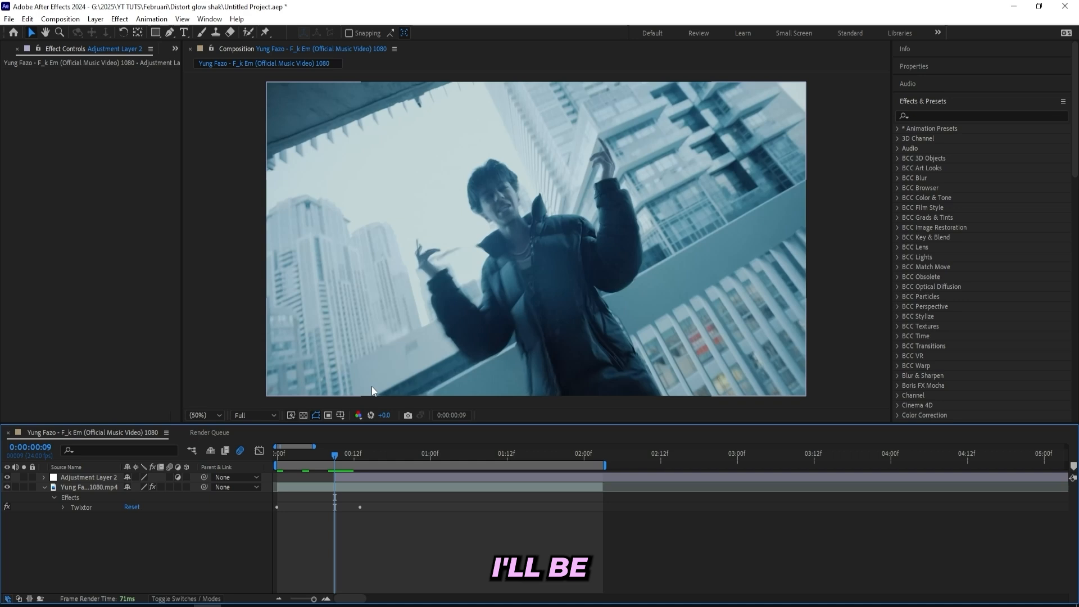
Apply Turbulent Displace to the adjustment layer and raise its Size to 241
{"action": "left_click", "coordinate": [977, 116]}
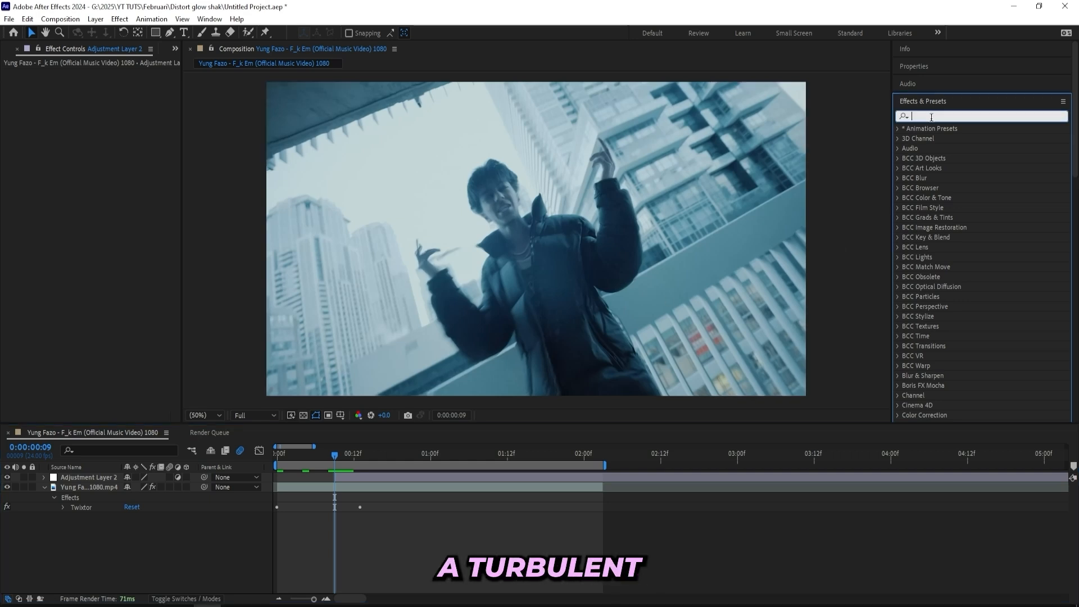
{"action": "type", "text": "turbulent dis"}
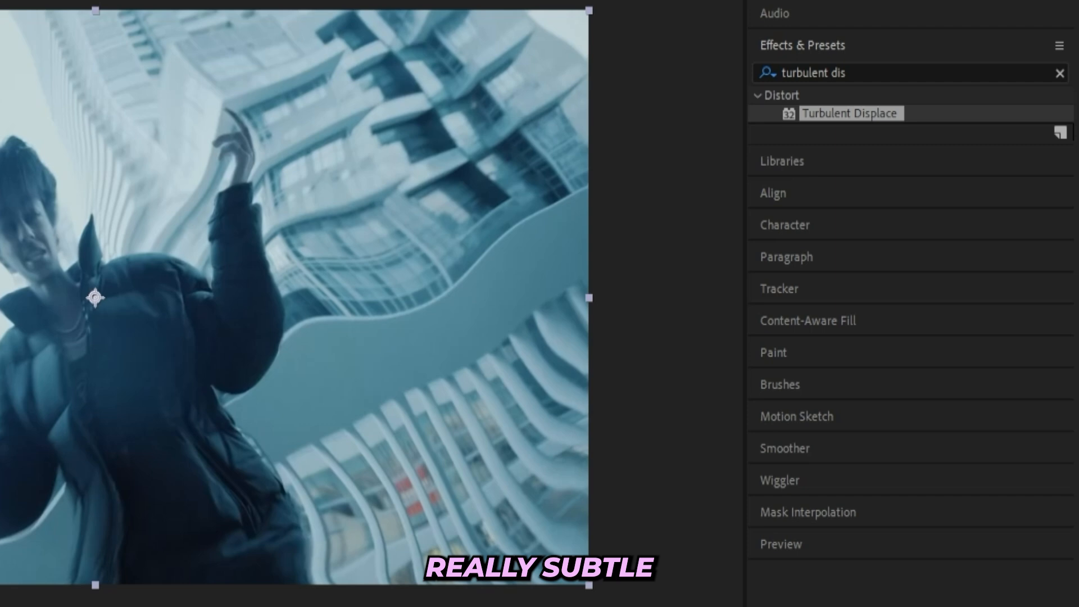
{"action": "double_click", "coordinate": [850, 113]}
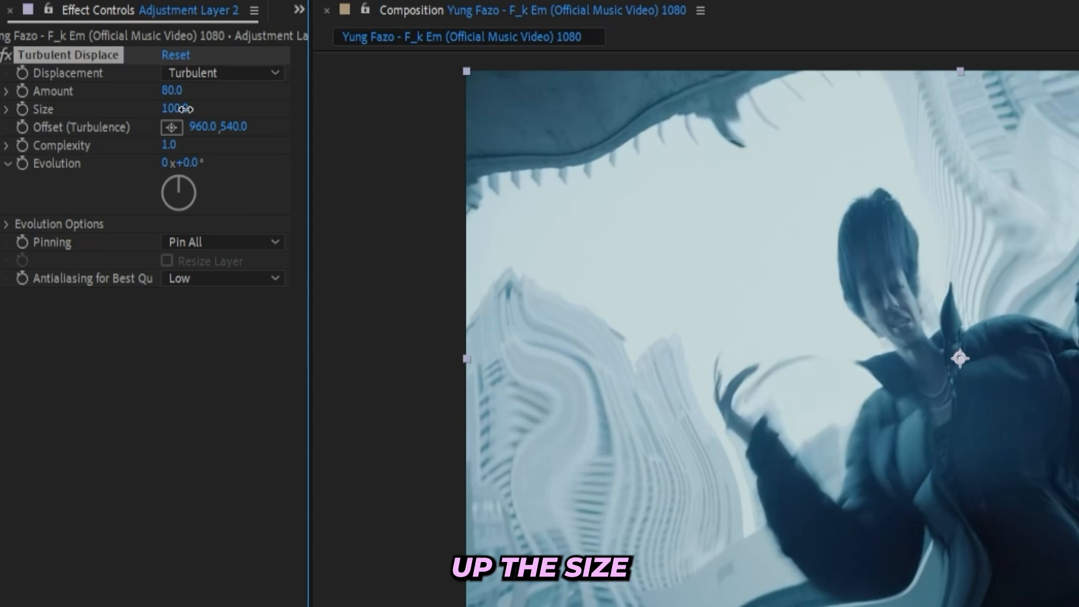
{"action": "left_click_drag", "start_coordinate": [172, 108], "coordinate": [324, 108]}
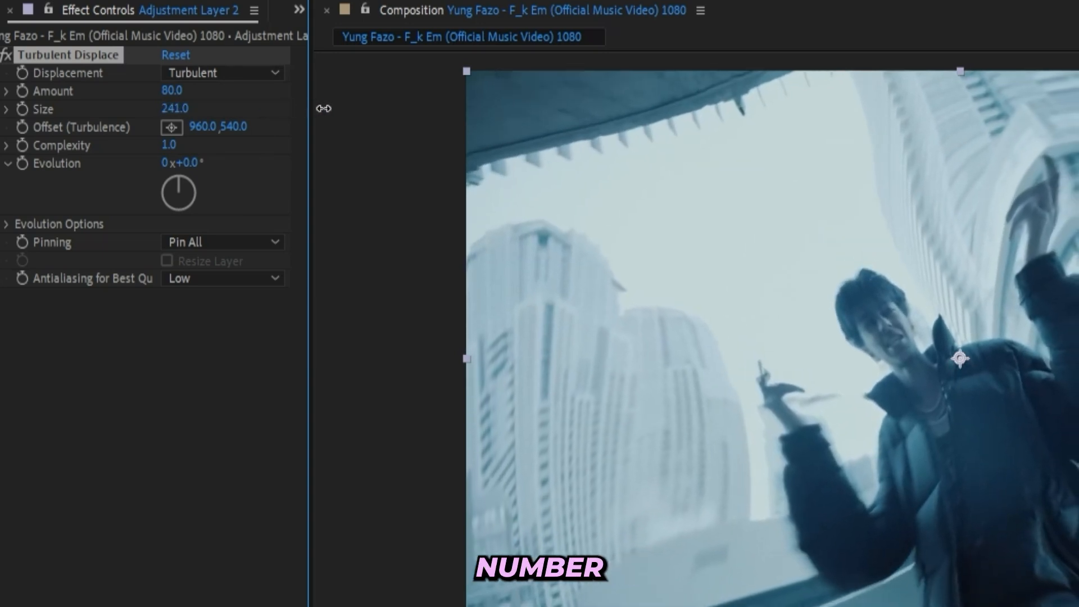
{"action": "left_click_drag", "start_coordinate": [174, 108], "coordinate": [166, 108]}
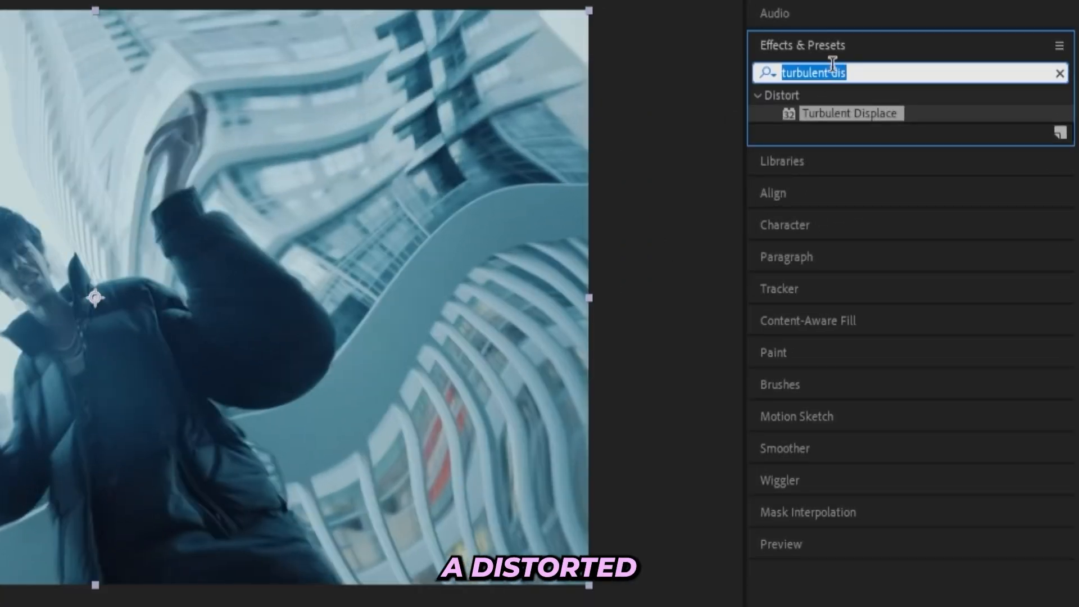
Apply S_DistortChroma to the adjustment layer, keyframe the amounts, and add Deep Glow
{"action": "type", "text": "distortch"}
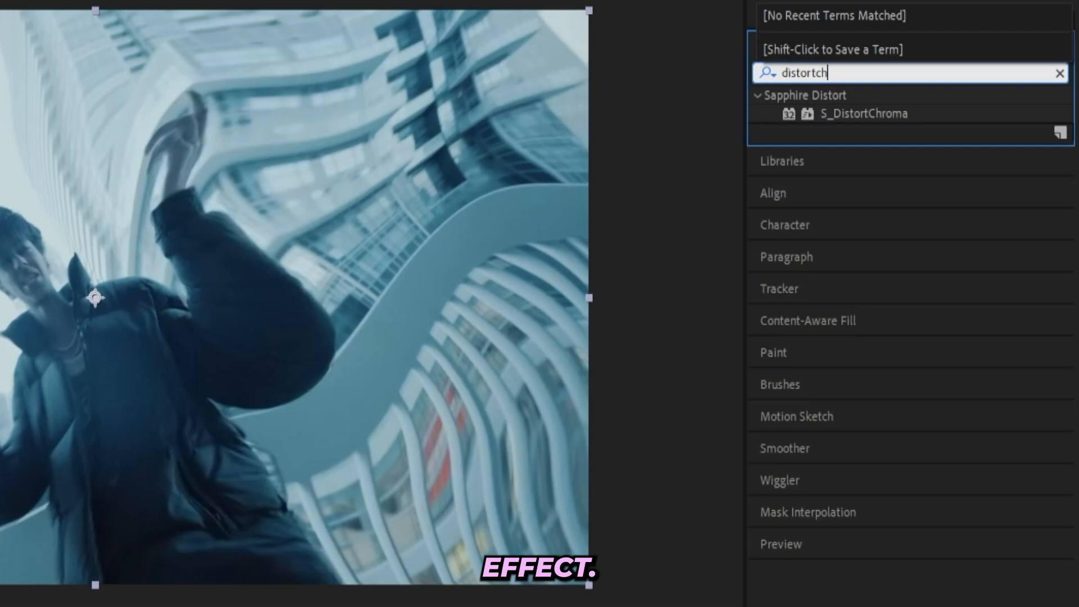
{"action": "double_click", "coordinate": [863, 113]}
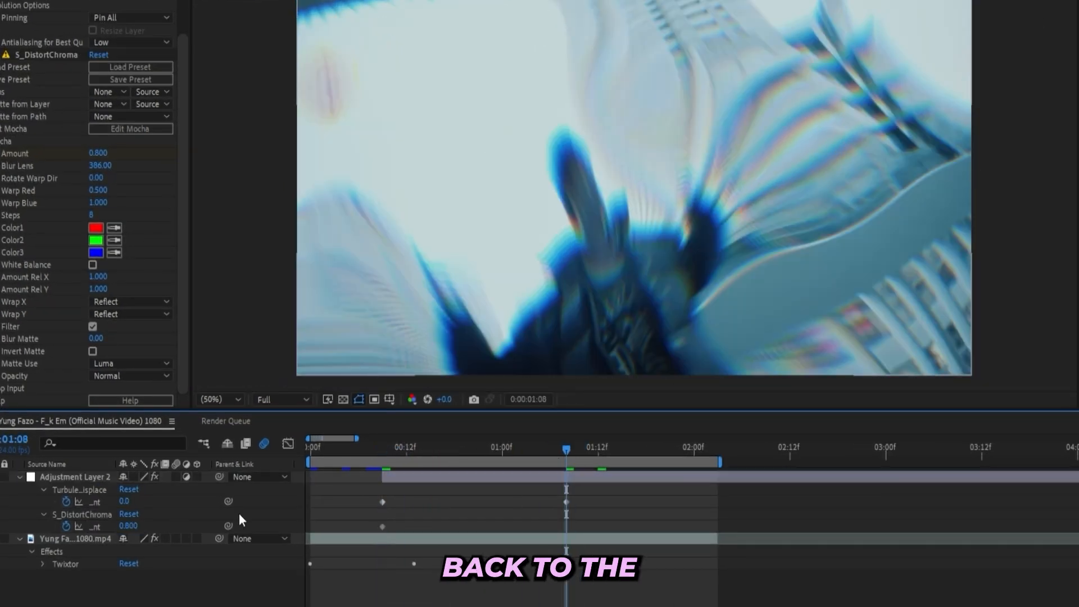
{"action": "double_click", "coordinate": [128, 526]}
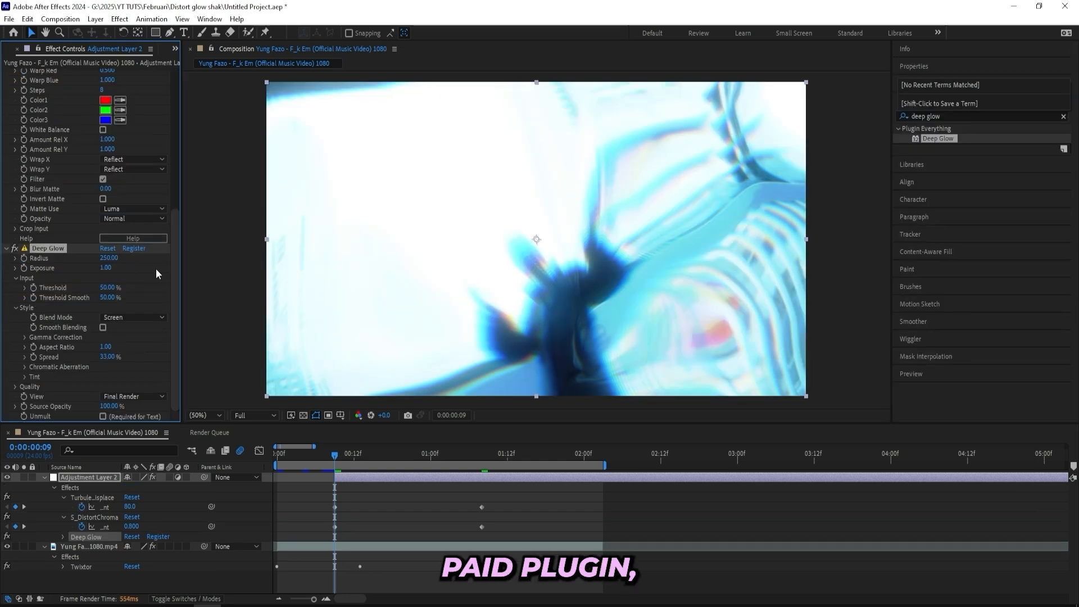
{"action": "mouse_move", "coordinate": [426, 242]}
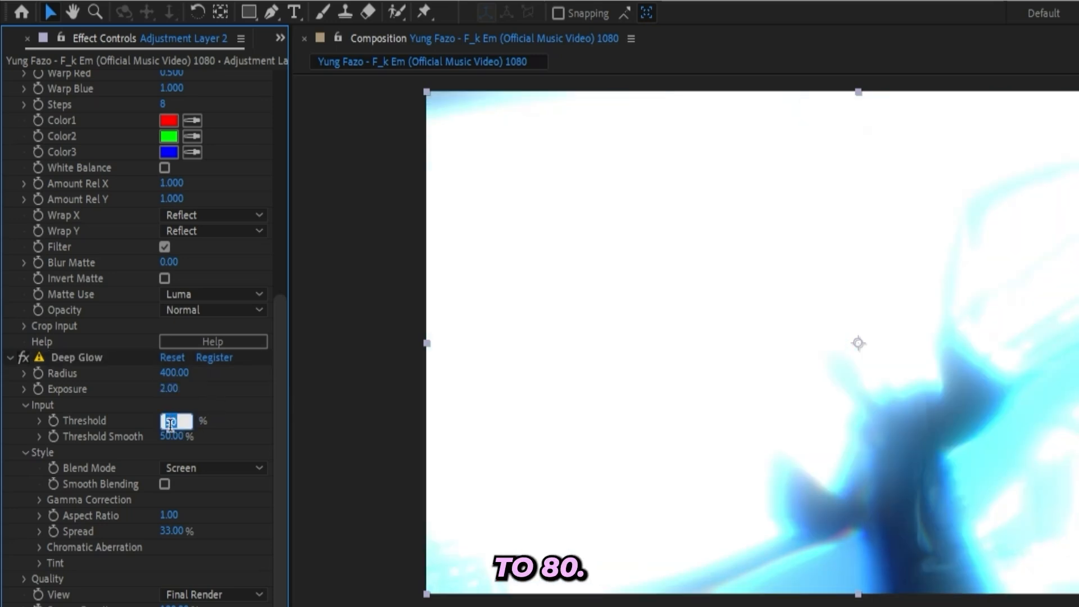
Tune Deep Glow to radius 400, exposure 2 and threshold 80% for a brighter bloom
{"action": "type", "text": "80.00"}
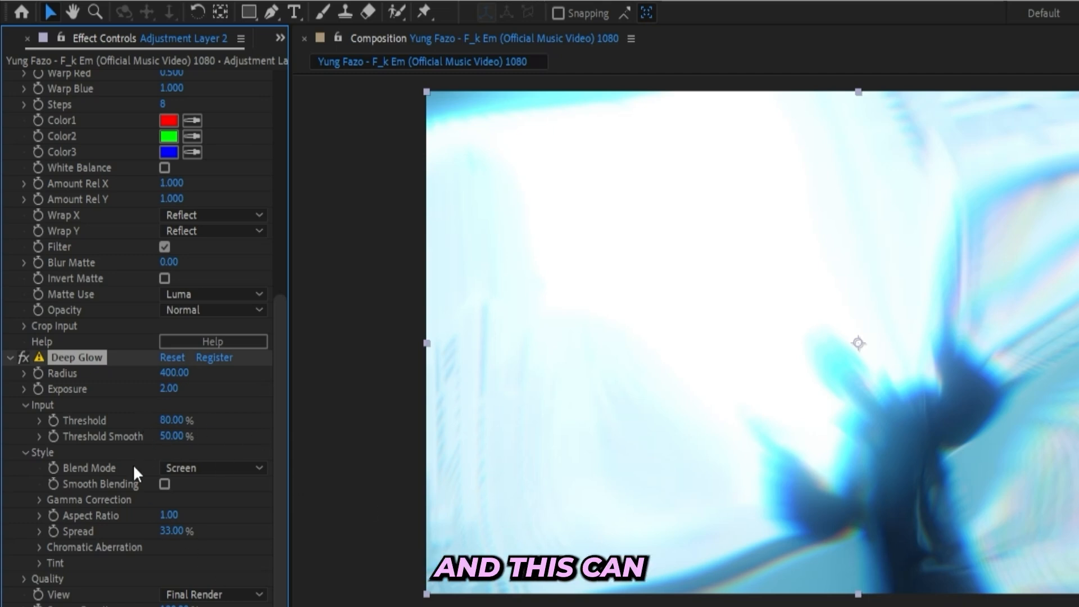
{"action": "mouse_move", "coordinate": [45, 398]}
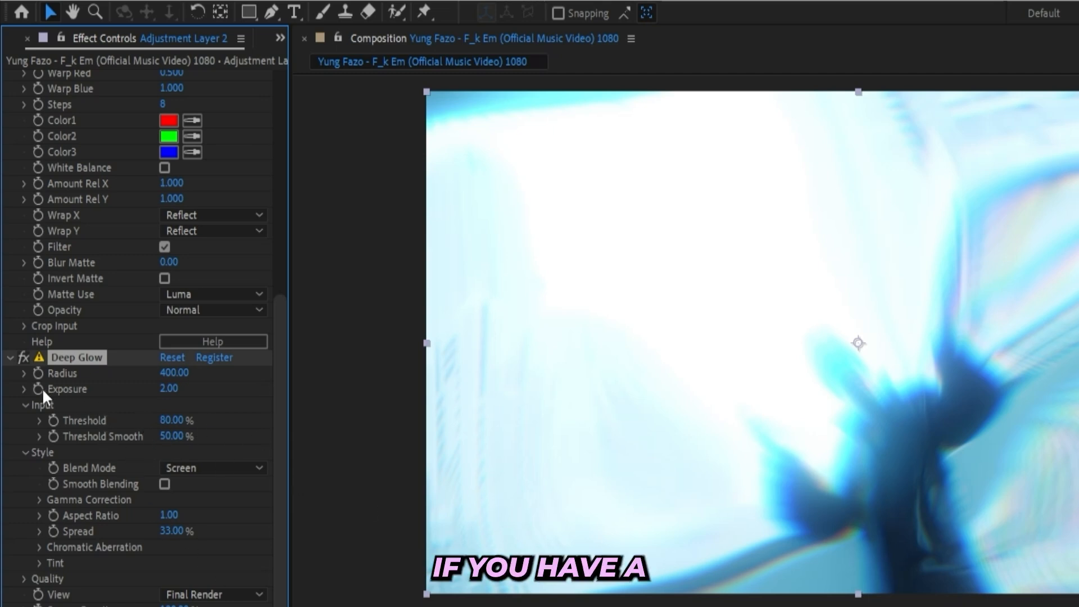
{"action": "right_click", "coordinate": [67, 389]}
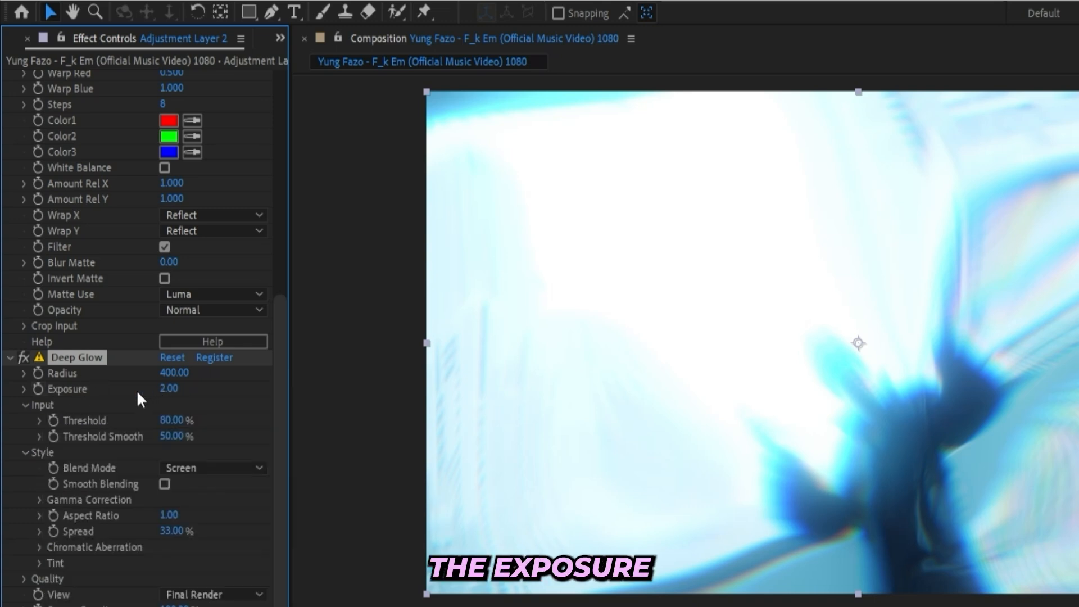
{"action": "mouse_move", "coordinate": [43, 396]}
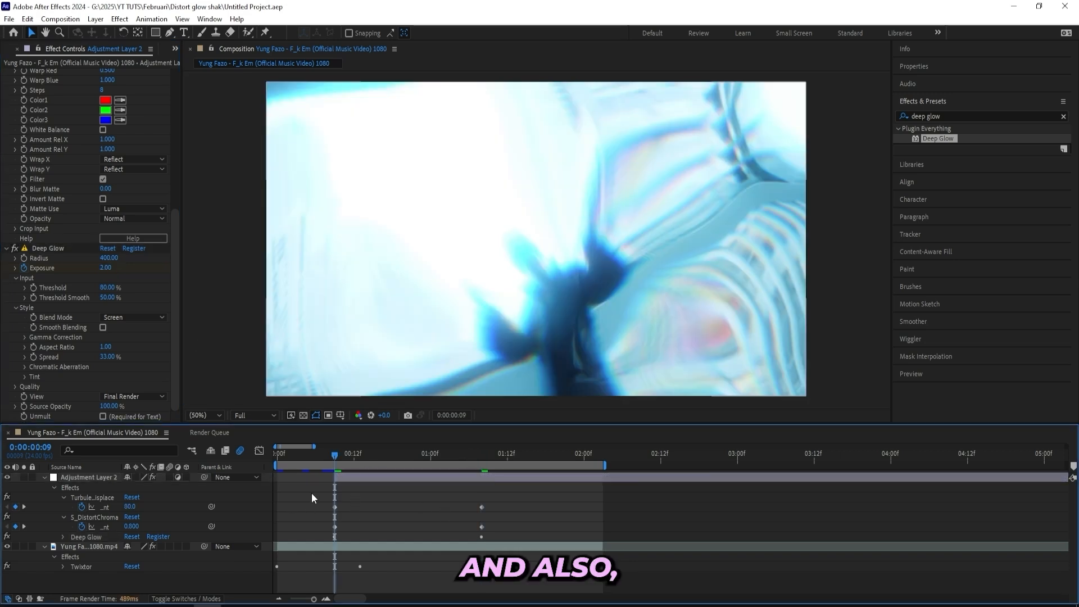
{"action": "mouse_move", "coordinate": [336, 458]}
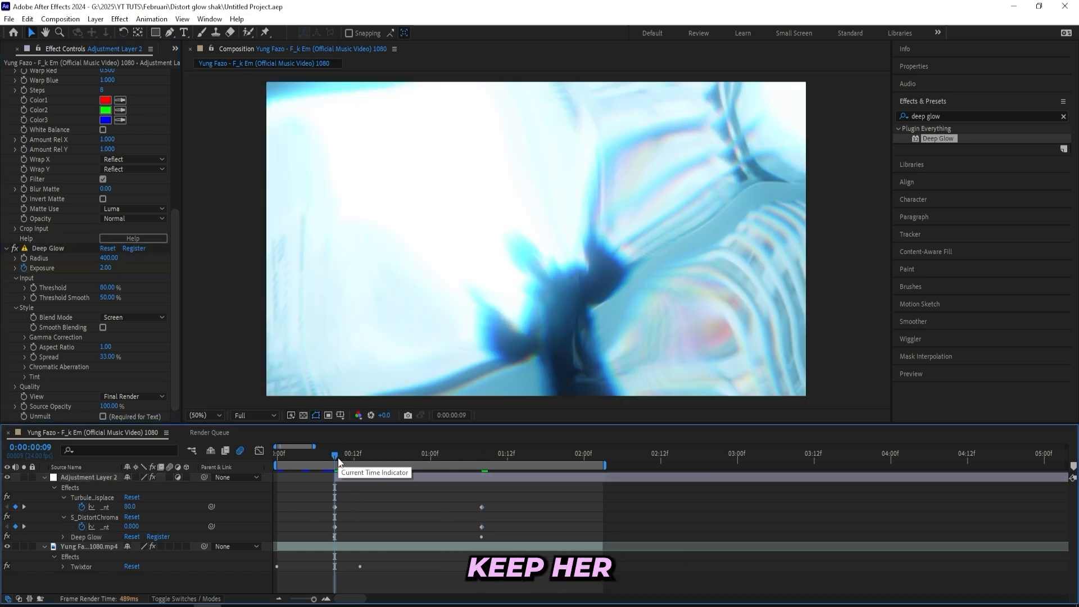
{"action": "left_click", "coordinate": [89, 477]}
{"action": "type", "text": "s"}
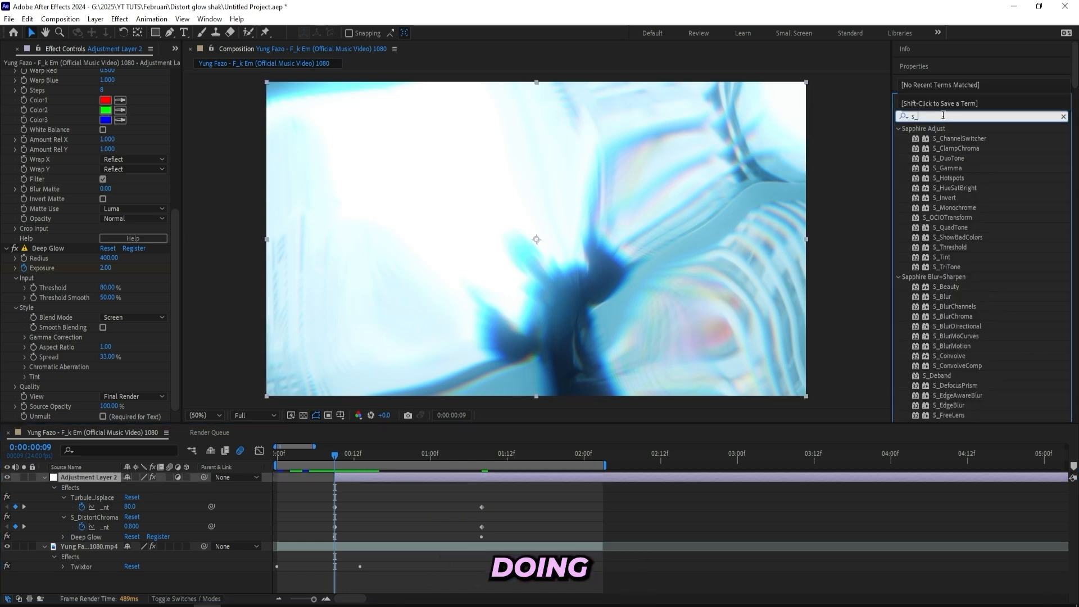
Apply S_Shake with motion blur, X Rand Amp 92 and Y Rand Amp 400
{"action": "type", "text": "_shake"}
{"action": "type", "text": "7"}
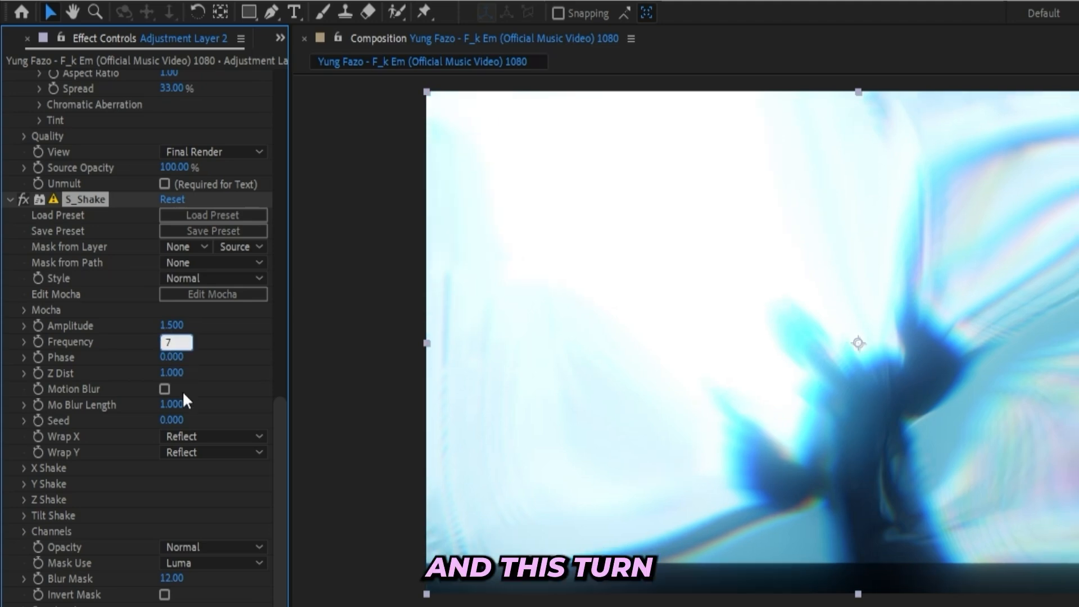
{"action": "left_click", "coordinate": [165, 389]}
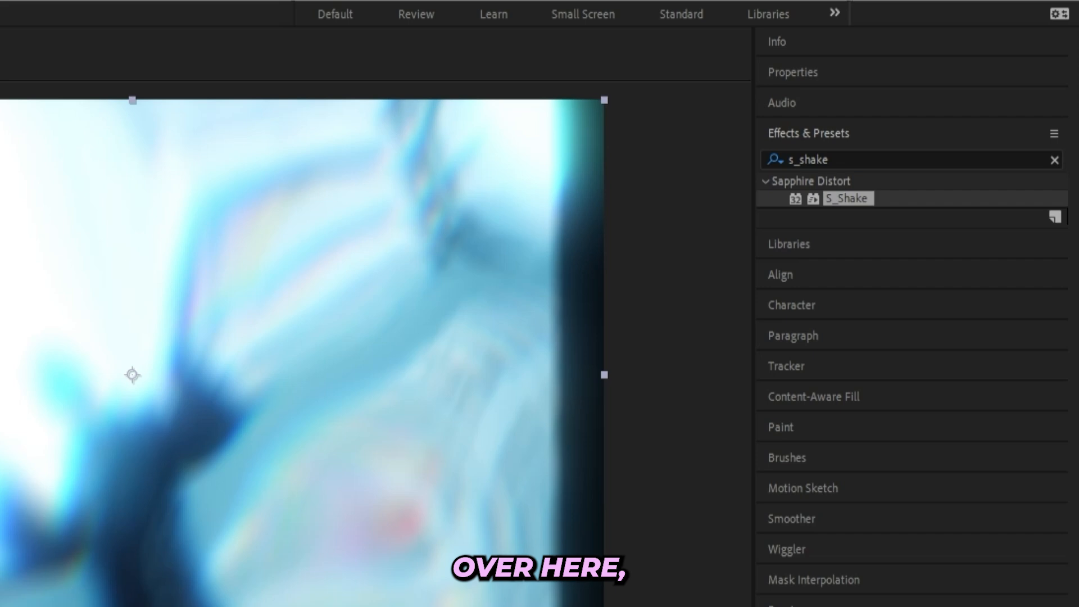
{"action": "mouse_move", "coordinate": [654, 363]}
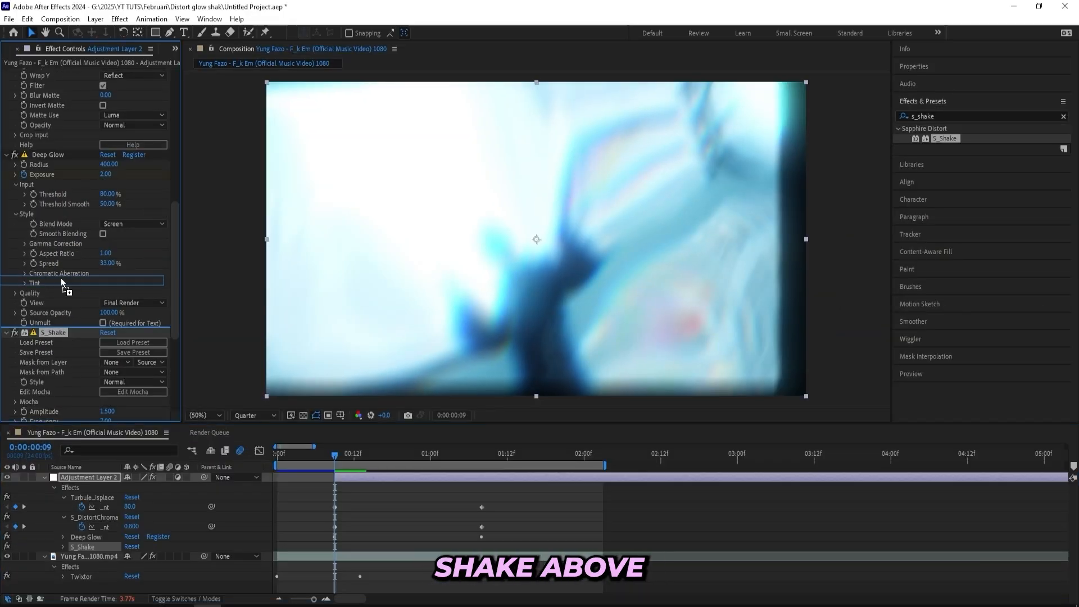
{"action": "mouse_move", "coordinate": [506, 313]}
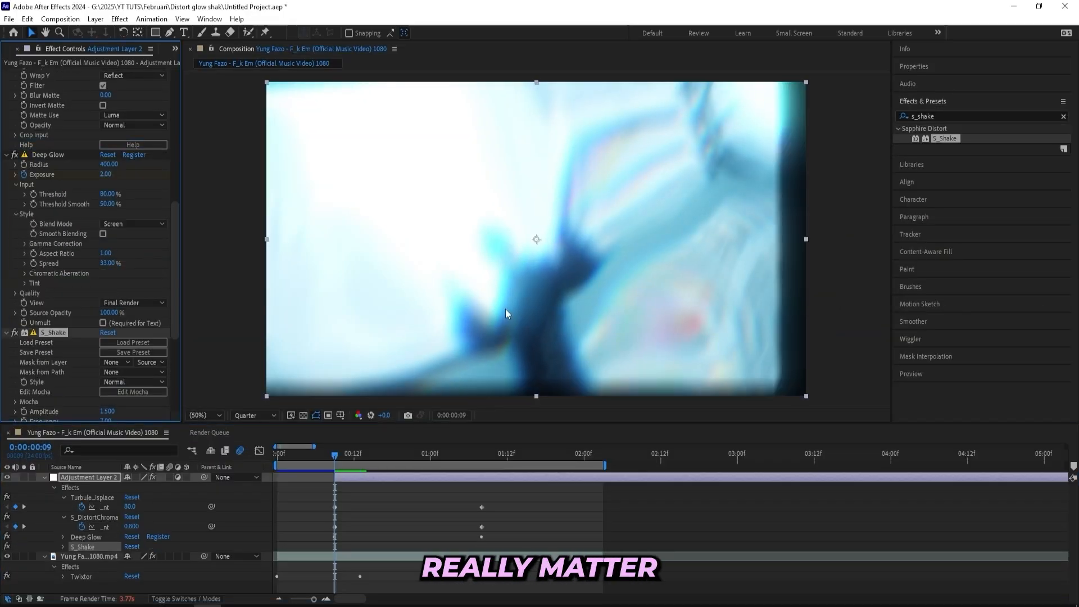
{"action": "scroll", "scroll_direction": "down", "scroll_amount": 3}
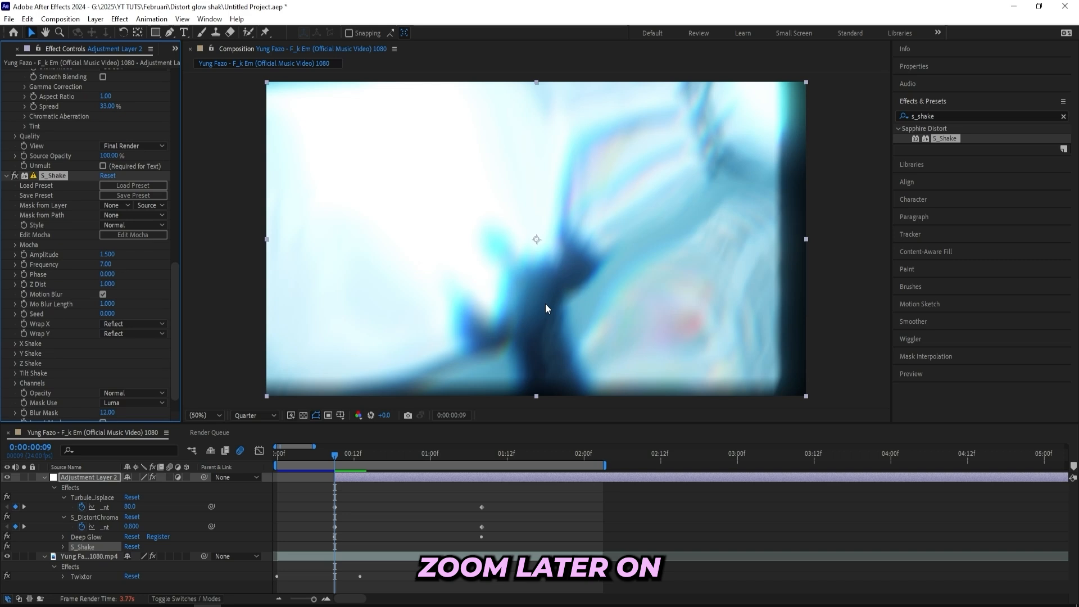
{"action": "mouse_move", "coordinate": [136, 267]}
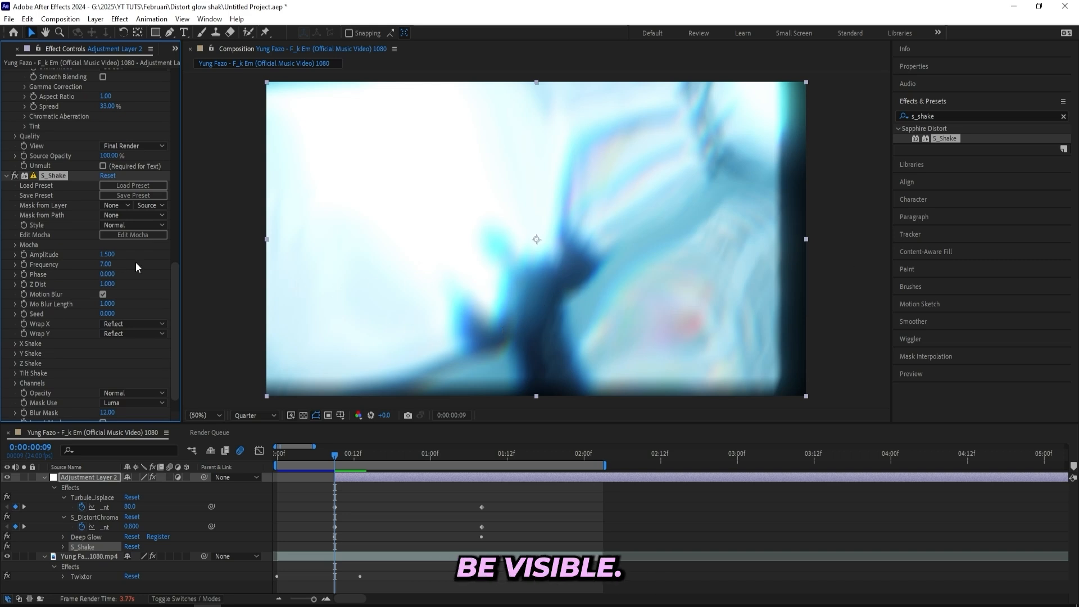
{"action": "scroll", "scroll_direction": "down", "scroll_amount": 3}
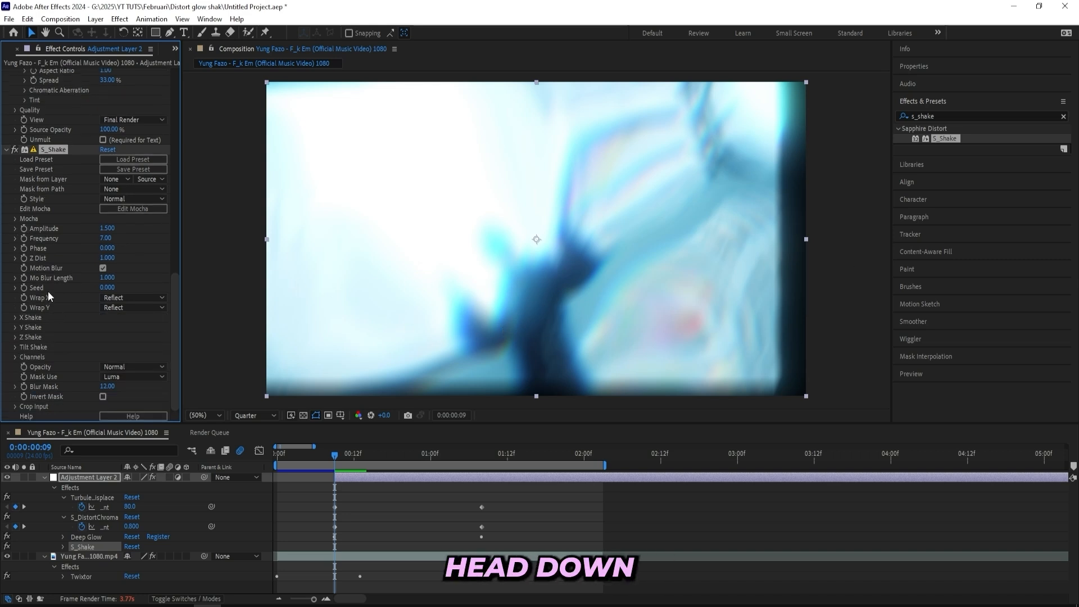
{"action": "left_click", "coordinate": [15, 317]}
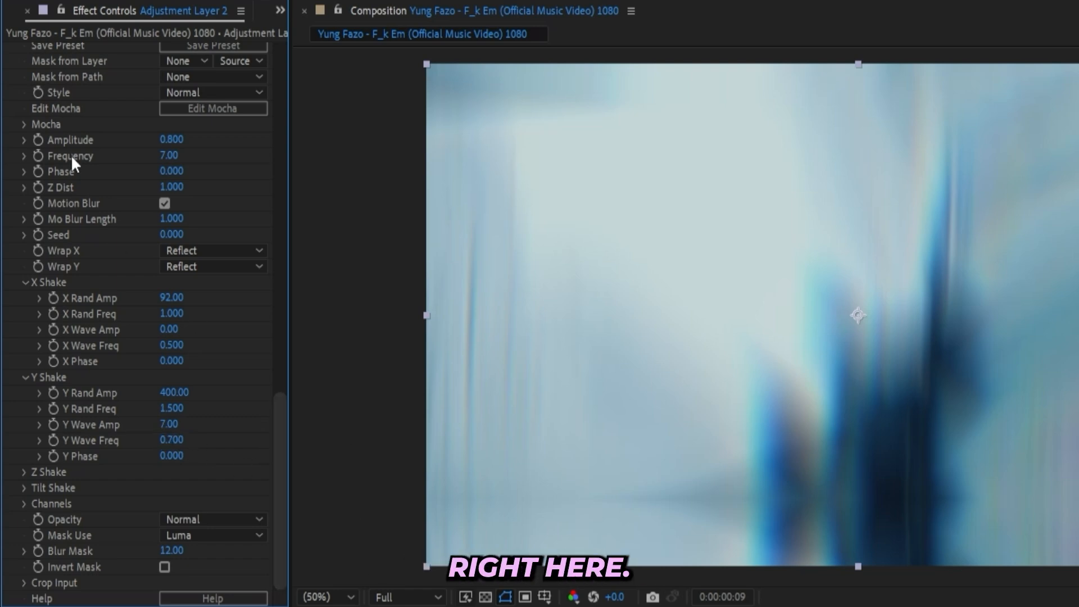
Add a Transform effect with Scale keyframed from 150 on the hit to 100 at 1:08
{"action": "scroll", "scroll_direction": "up", "scroll_amount": 3}
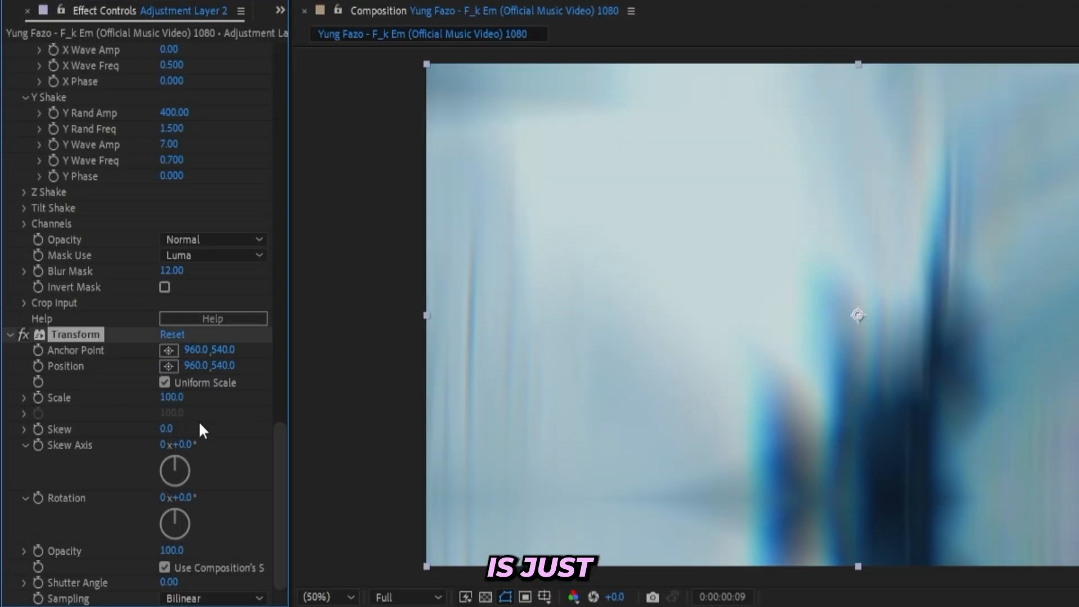
{"action": "mouse_move", "coordinate": [162, 518]}
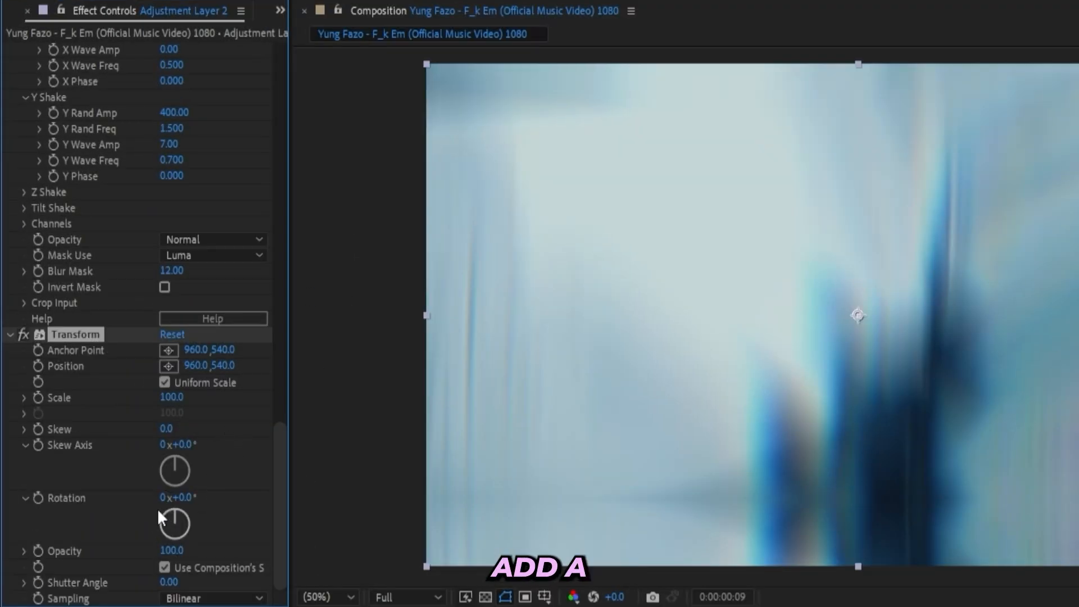
{"action": "double_click", "coordinate": [172, 397]}
{"action": "type", "text": "150"}
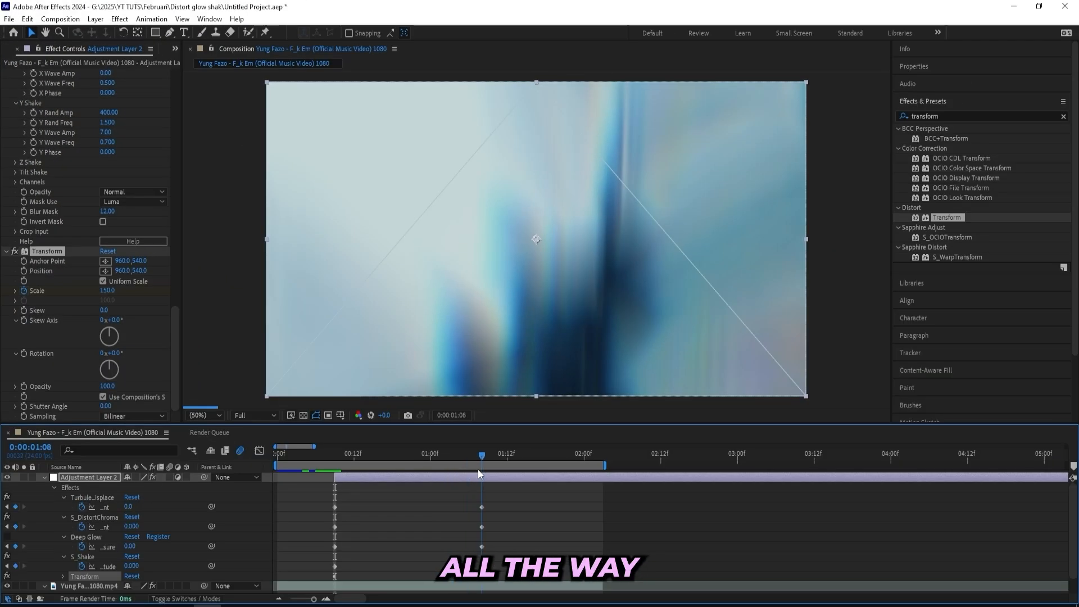
{"action": "left_click", "coordinate": [108, 251]}
{"action": "type", "text": "flick"}
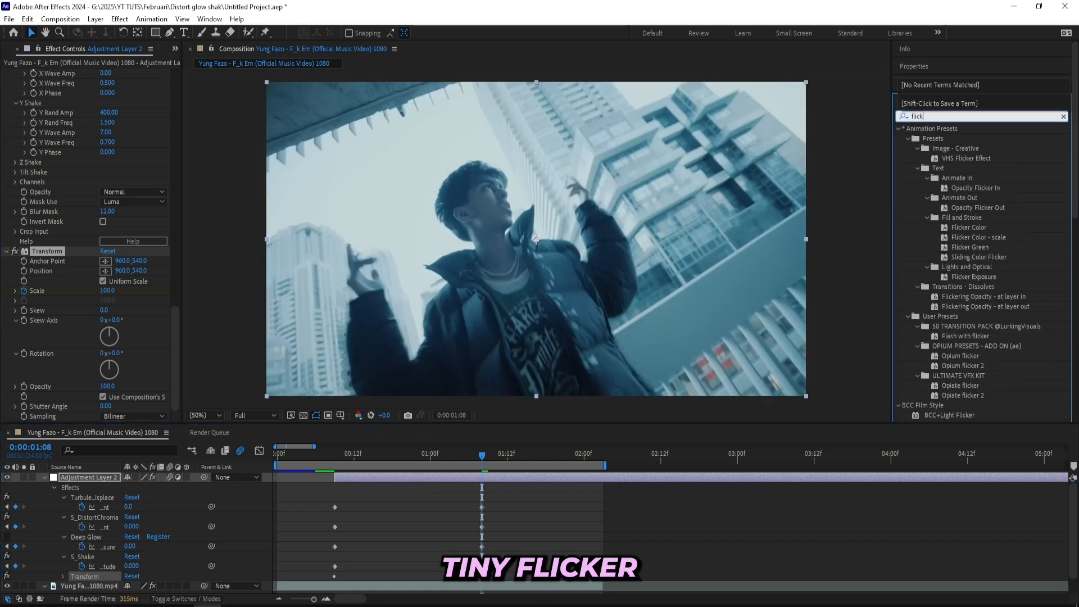
Apply Sapphire S_Flicker with its Amplitude keyframed down to 0 at 1:08
{"action": "scroll", "scroll_direction": "down", "scroll_amount": 3}
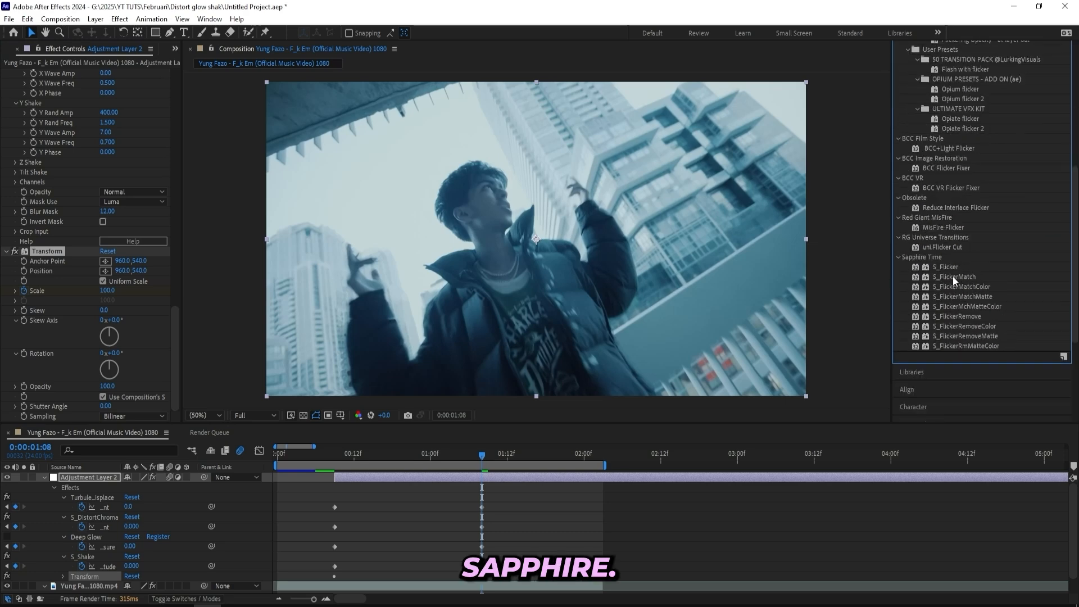
{"action": "left_click", "coordinate": [947, 267]}
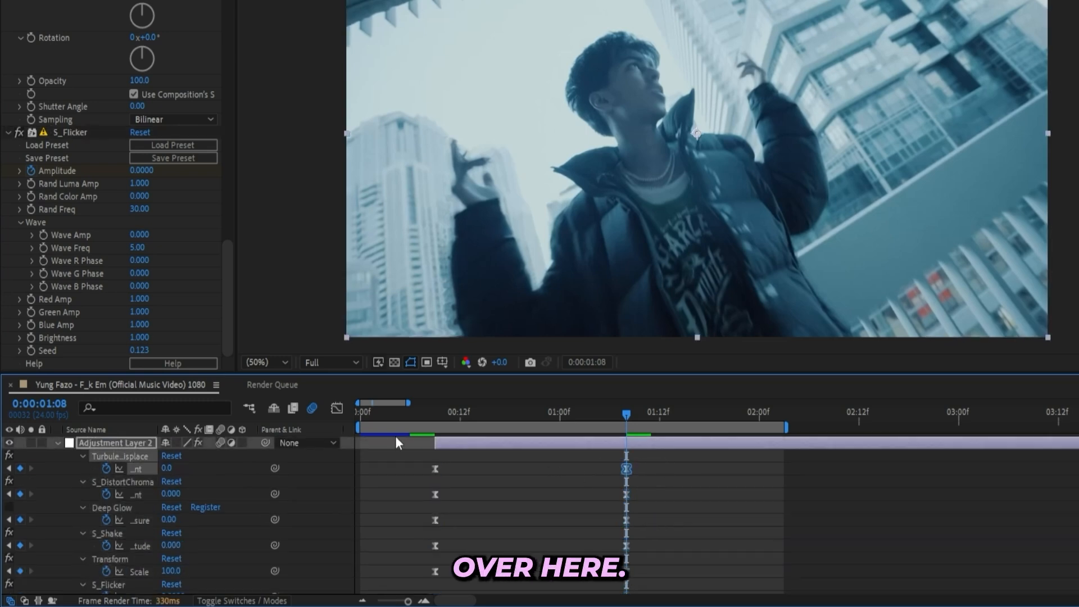
Shape the intro keyframes into a sharp ease-out curve in the Graph Editor and check the falloff
{"action": "left_click", "coordinate": [742, 586]}
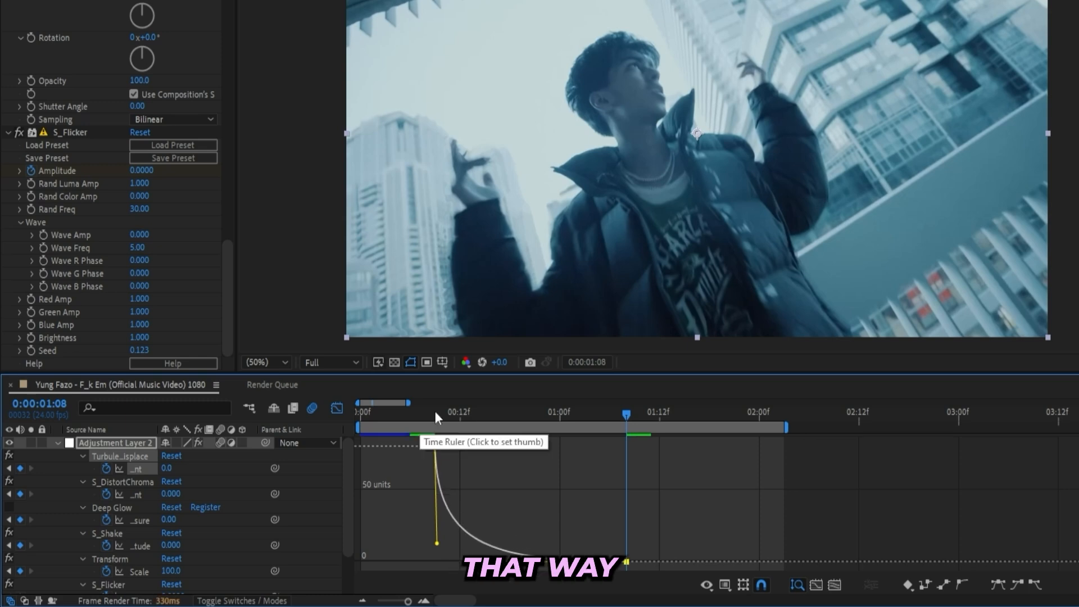
{"action": "left_click", "coordinate": [445, 412]}
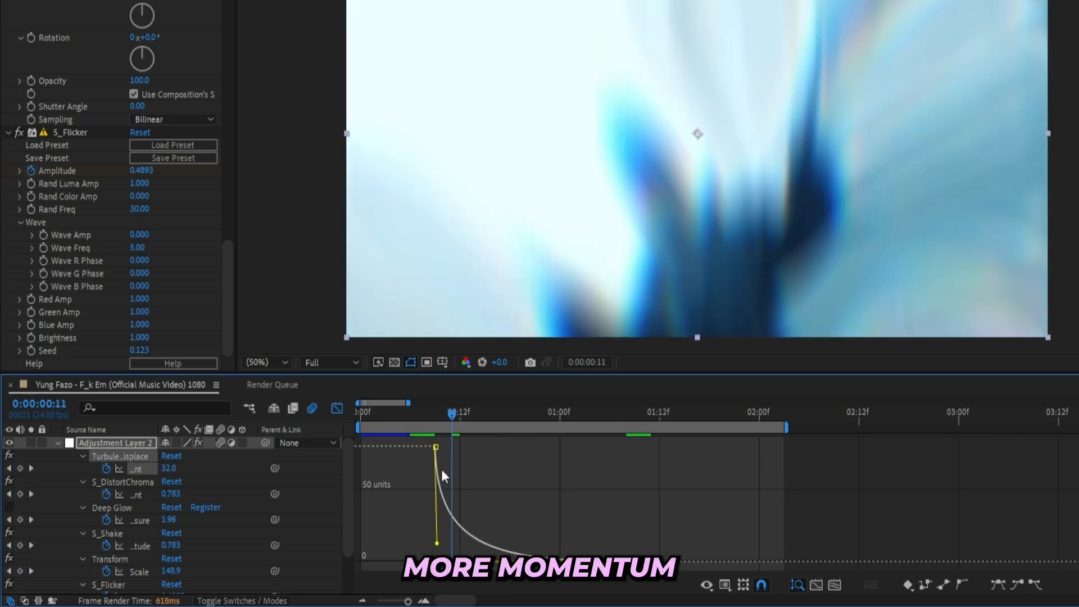
{"action": "left_click", "coordinate": [540, 411]}
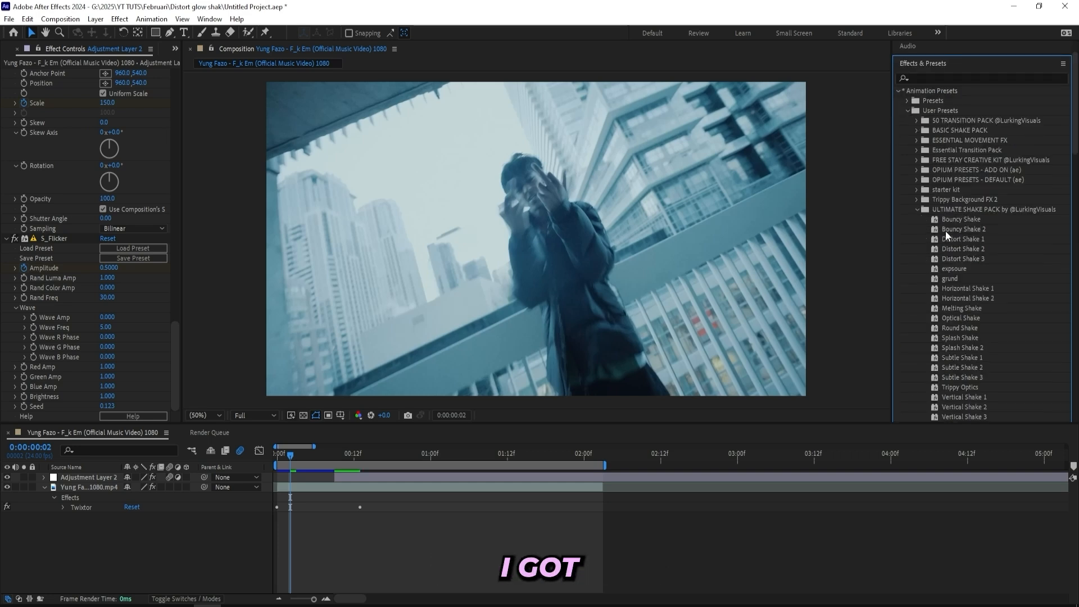
{"action": "scroll", "scroll_direction": "down", "scroll_amount": 3}
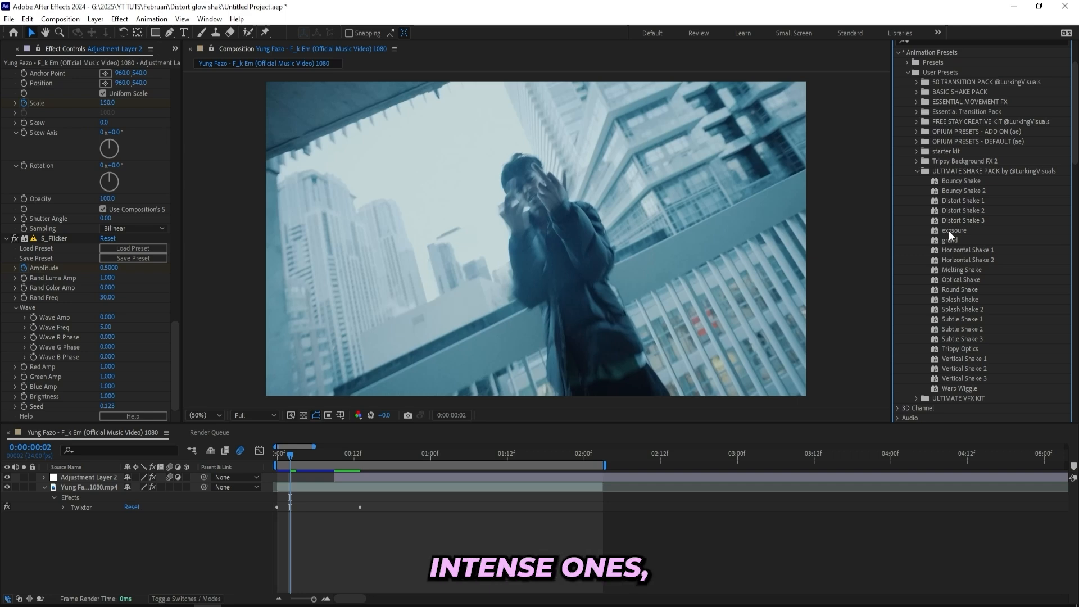